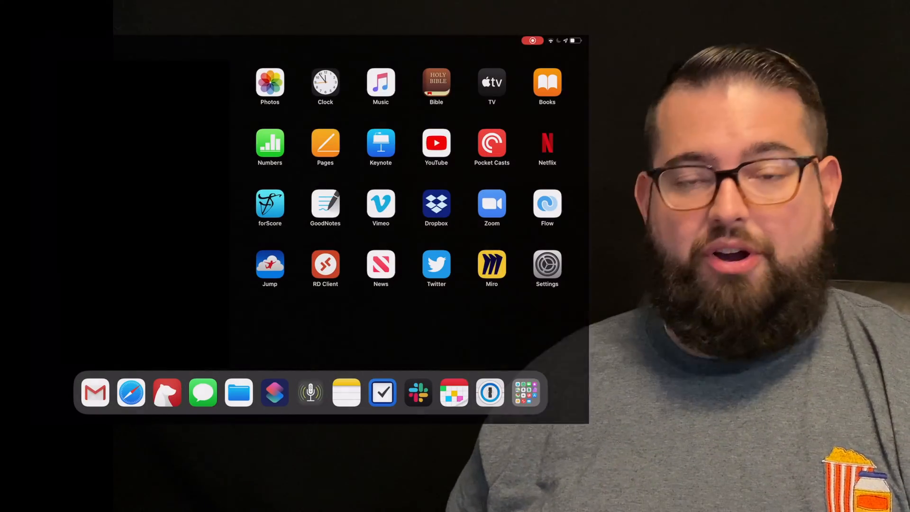
- Open Settings and navigate back to the main Screen Time overview page
{"action": "left_click", "coordinate": [546, 267]}
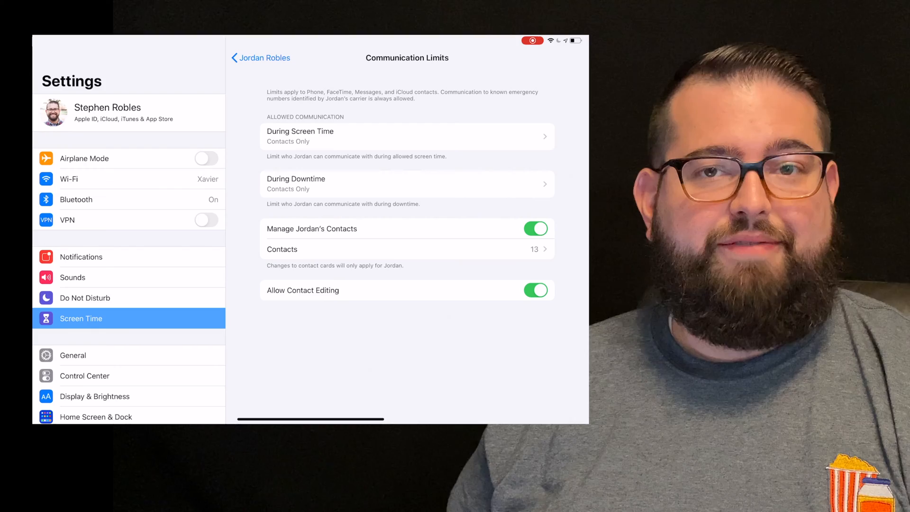
{"action": "left_click", "coordinate": [259, 57]}
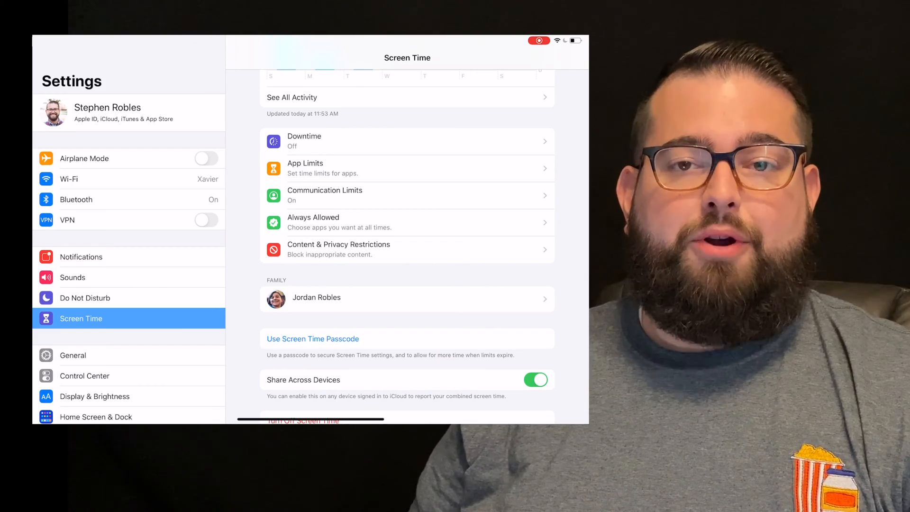
- Open Jordan's Screen Time settings from the Family list
{"action": "left_click", "coordinate": [316, 297]}
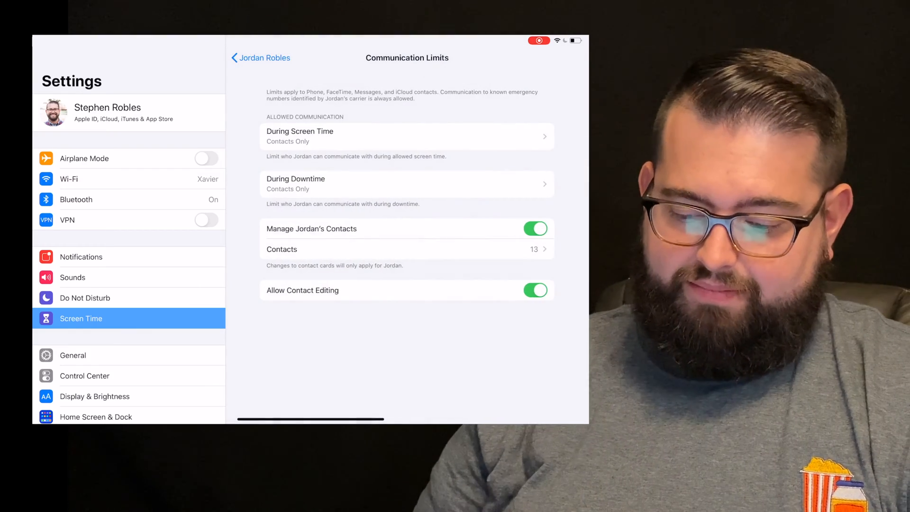
{"action": "left_click", "coordinate": [406, 183]}
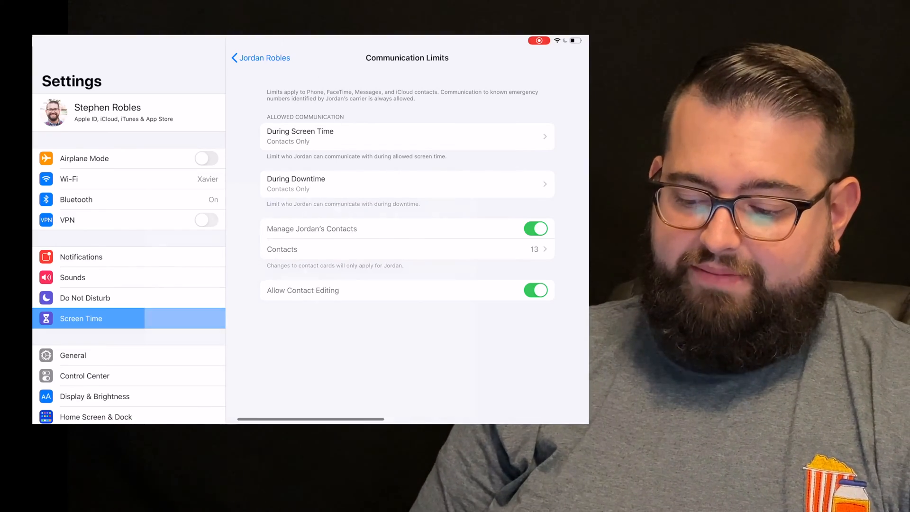
{"action": "left_click", "coordinate": [406, 249]}
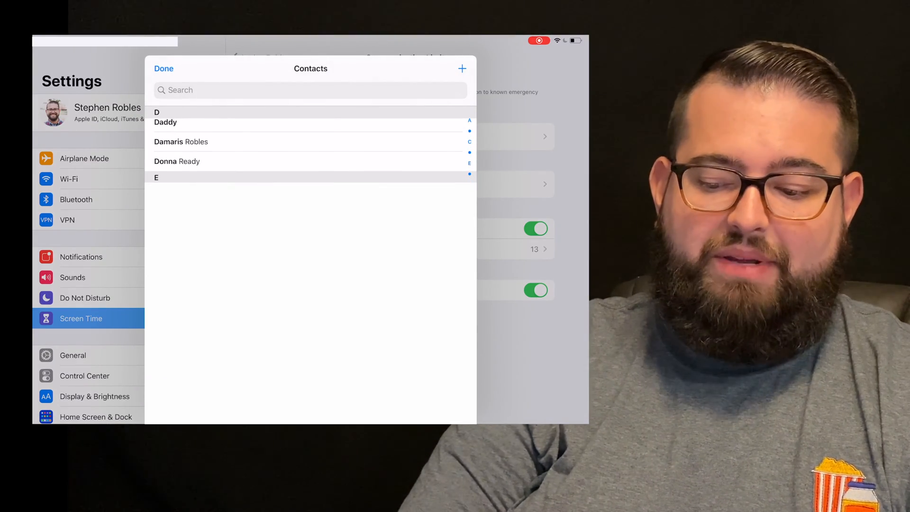
{"action": "left_click", "coordinate": [163, 68]}
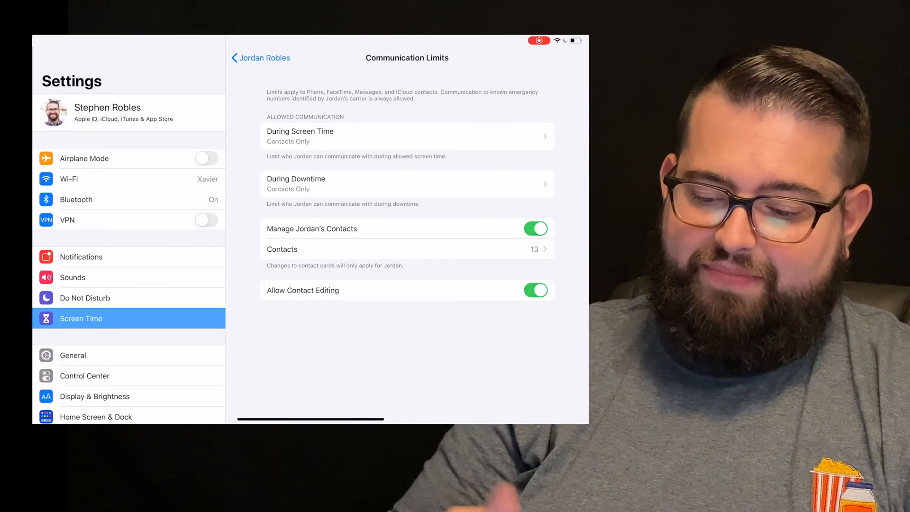
- Return to Jordan's Screen Time page and open Content & Privacy Restrictions
{"action": "left_click", "coordinate": [261, 57]}
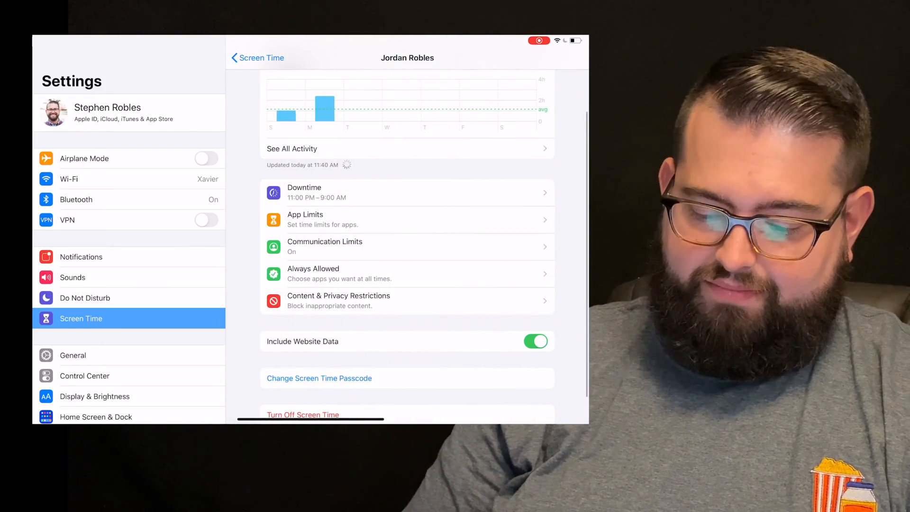
{"action": "scroll", "scroll_direction": "down", "scroll_amount": 3}
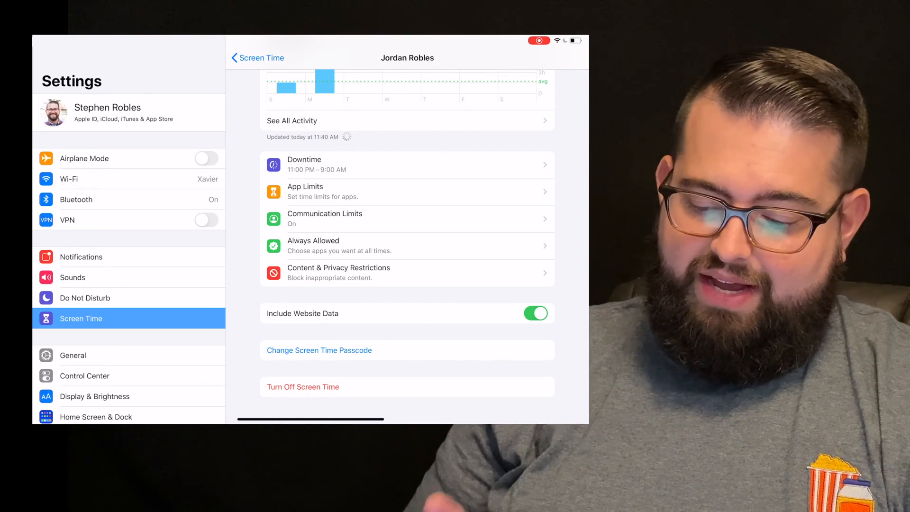
{"action": "left_click", "coordinate": [338, 272]}
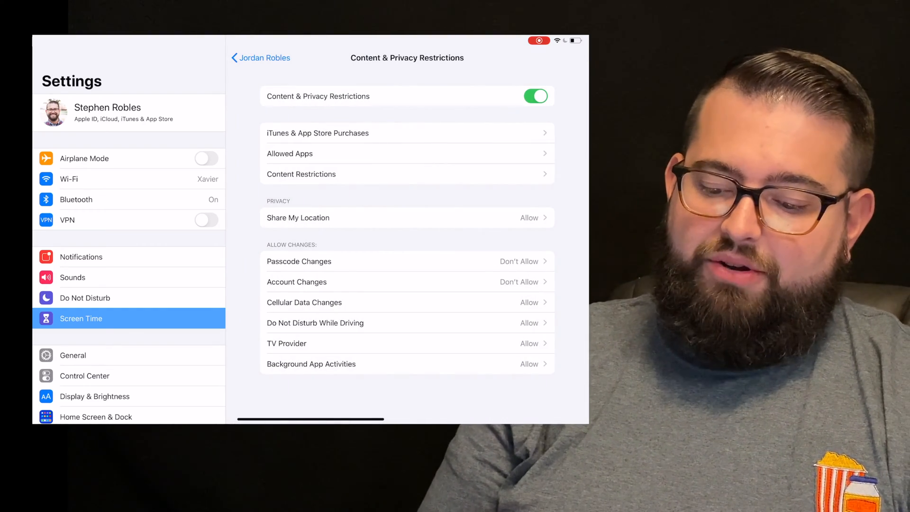
{"action": "left_click", "coordinate": [290, 153]}
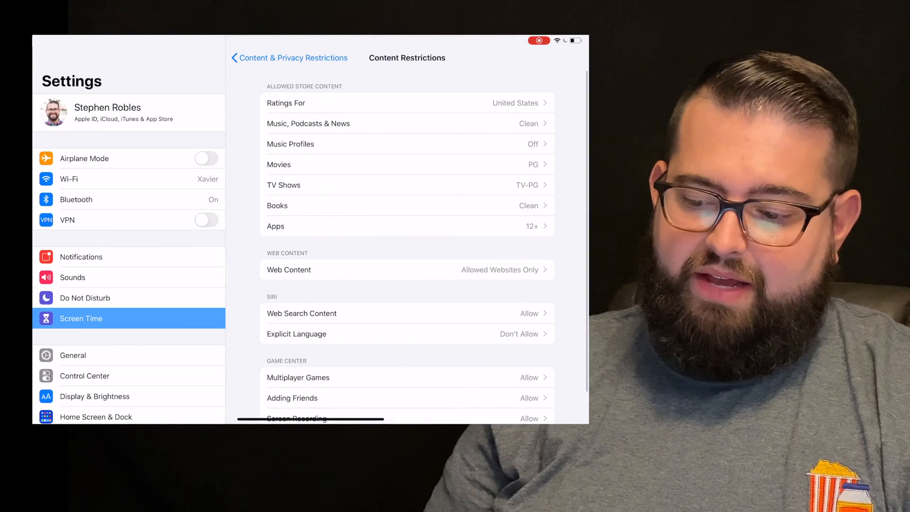
- Set ratings to Clean for Music/Books, PG Movies, TV-PG TV Shows, 12+ Apps
{"action": "left_click", "coordinate": [406, 144]}
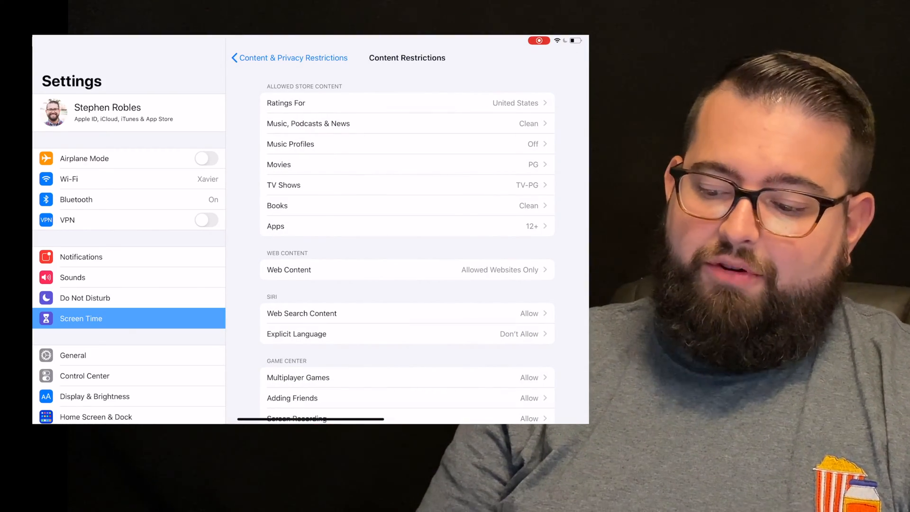
{"action": "left_click", "coordinate": [406, 164]}
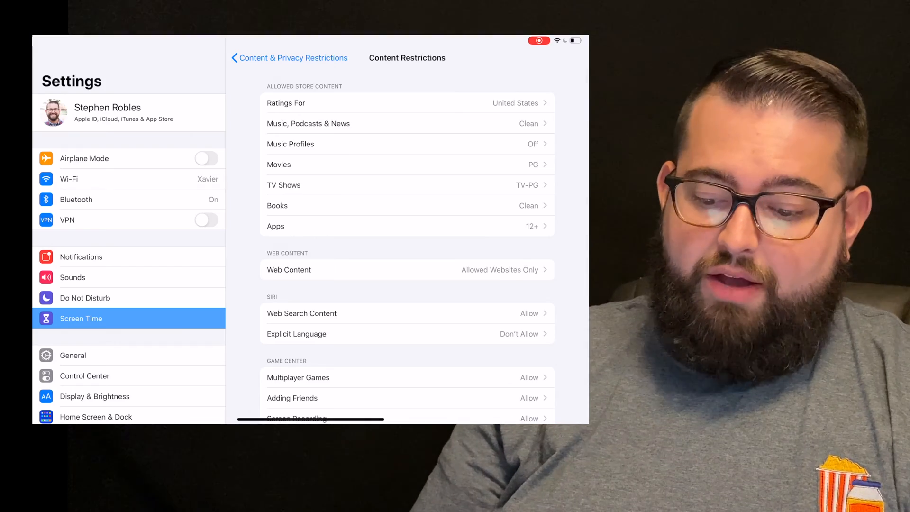
{"action": "left_click", "coordinate": [277, 205]}
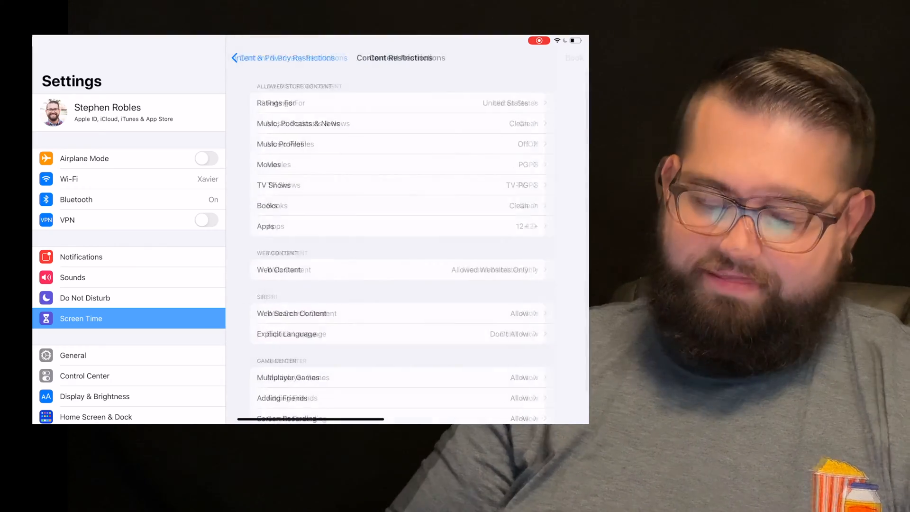
{"action": "left_click", "coordinate": [271, 226]}
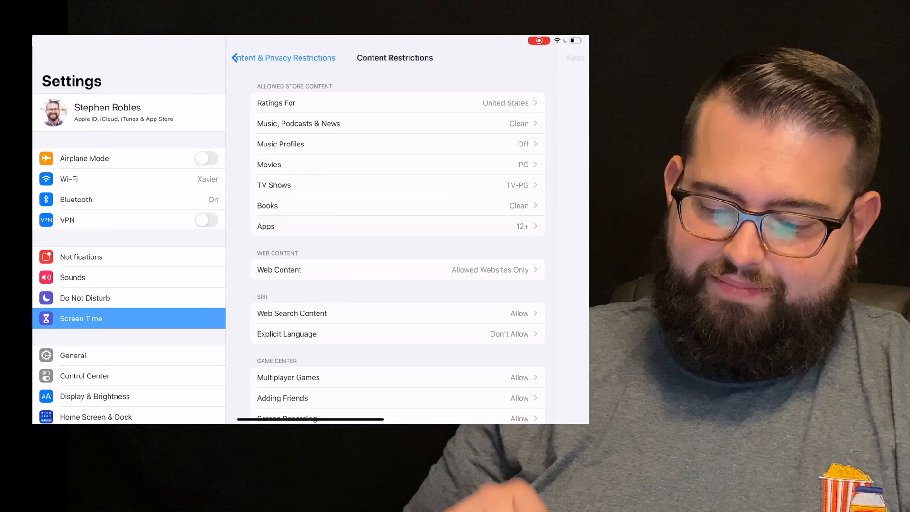
{"action": "scroll", "scroll_direction": "down", "scroll_amount": 3}
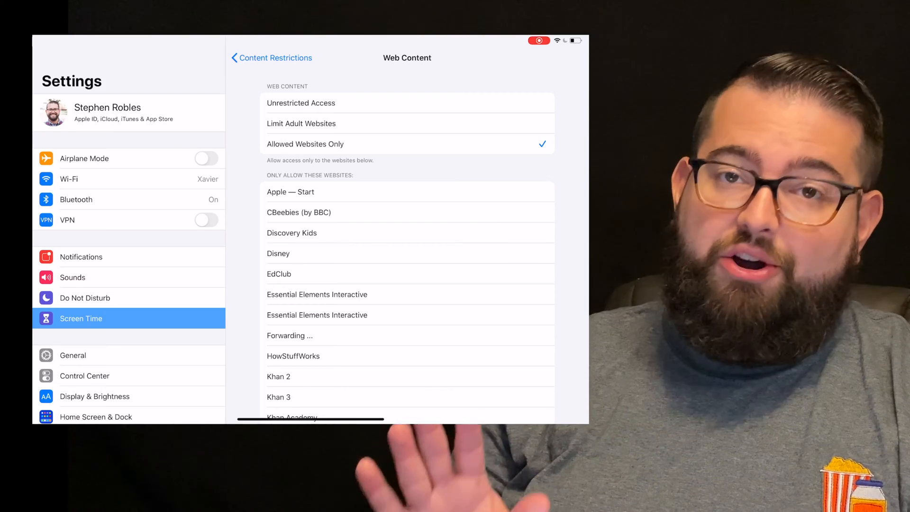
- Scroll through the allowed-websites list and open the Add Website form
{"action": "scroll", "scroll_direction": "down", "scroll_amount": 3}
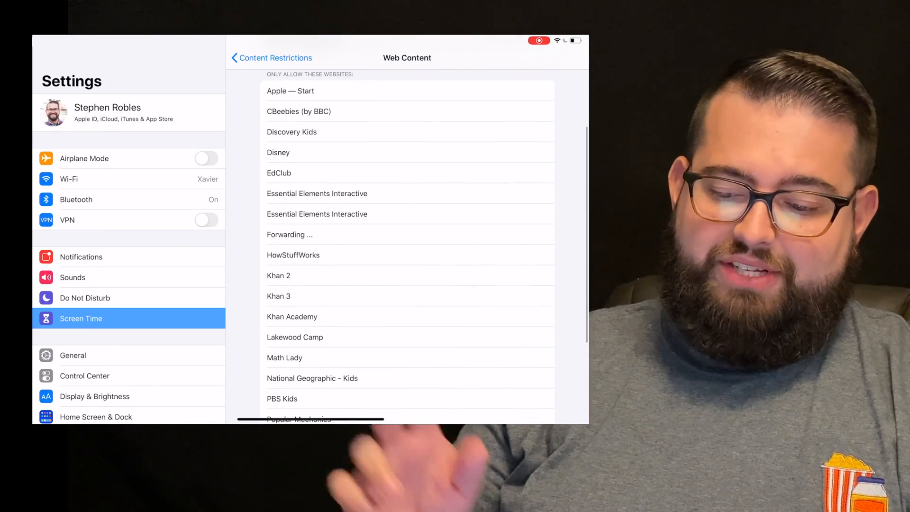
{"action": "scroll", "scroll_direction": "down", "scroll_amount": 3}
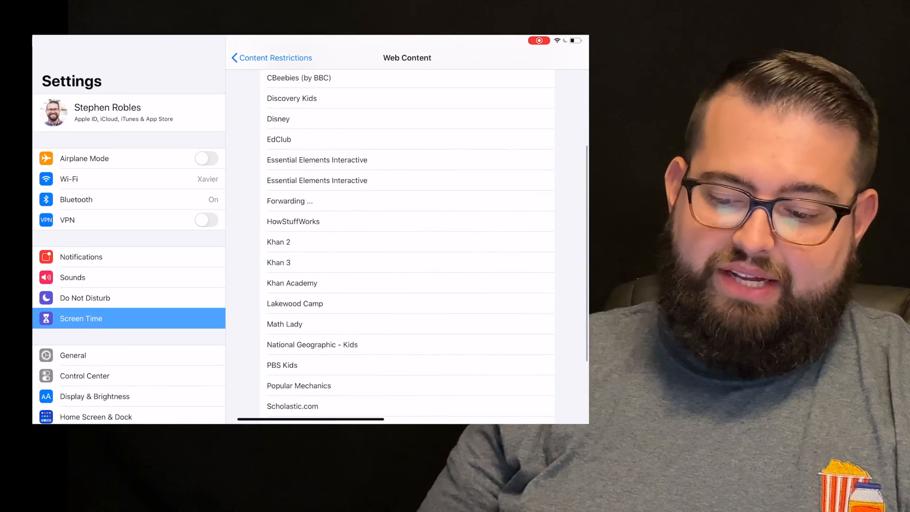
{"action": "scroll", "scroll_direction": "down", "scroll_amount": 3}
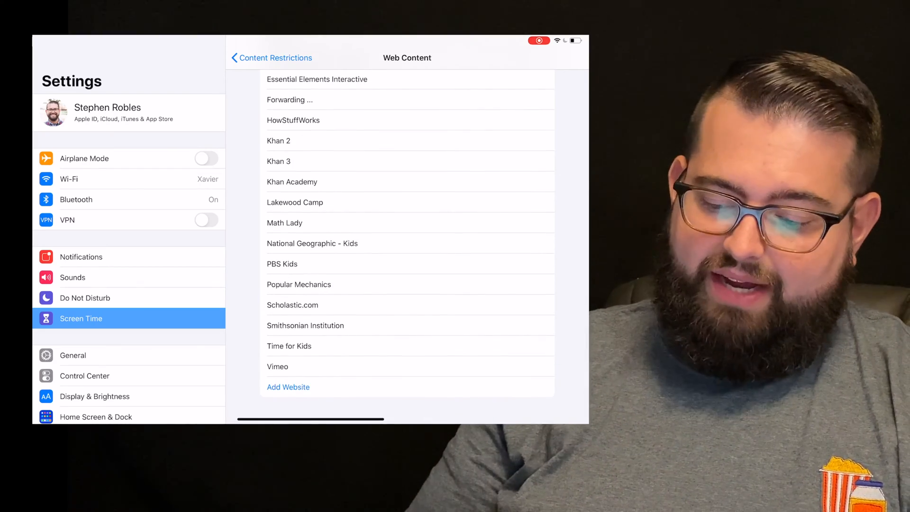
{"action": "left_click", "coordinate": [287, 387]}
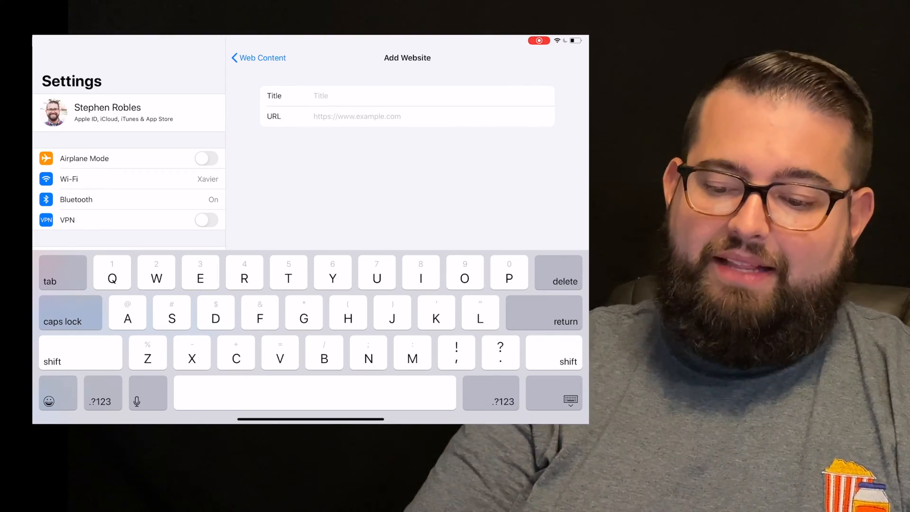
- Leave the Add Website form without adding a site
{"action": "left_click", "coordinate": [258, 57]}
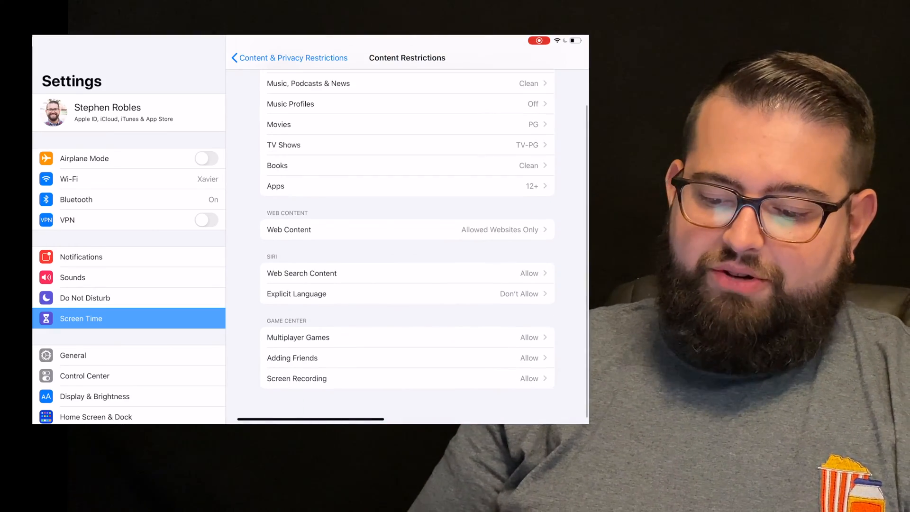
- Set Siri Web Search Content and Explicit Language to Don't Allow
{"action": "scroll", "scroll_direction": "down", "scroll_amount": 3}
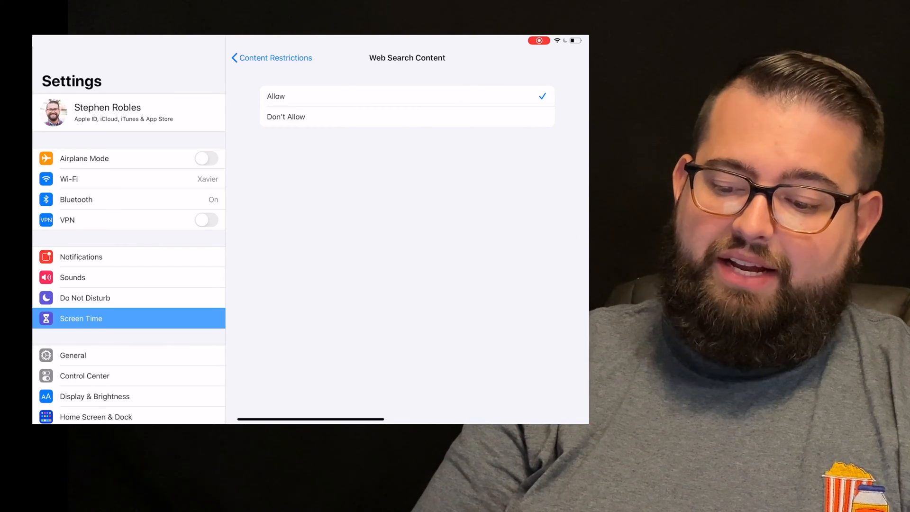
{"action": "left_click", "coordinate": [285, 117]}
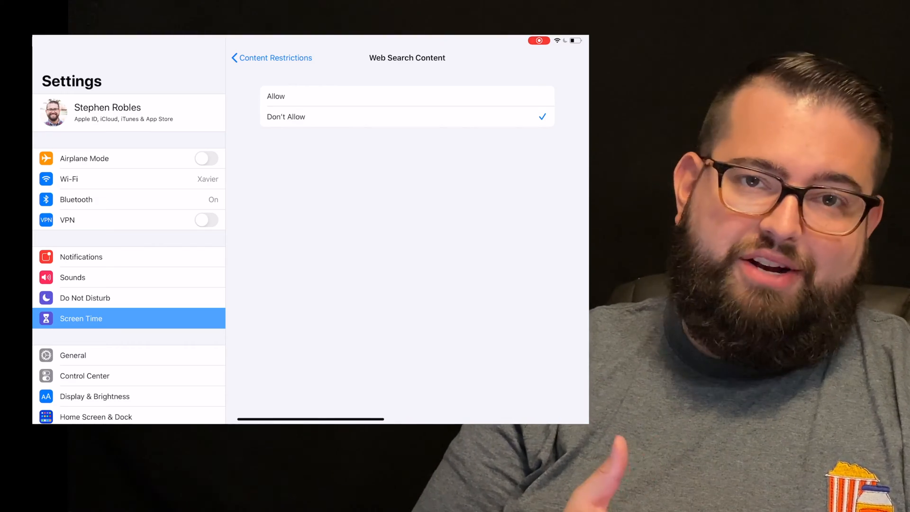
{"action": "left_click", "coordinate": [271, 57]}
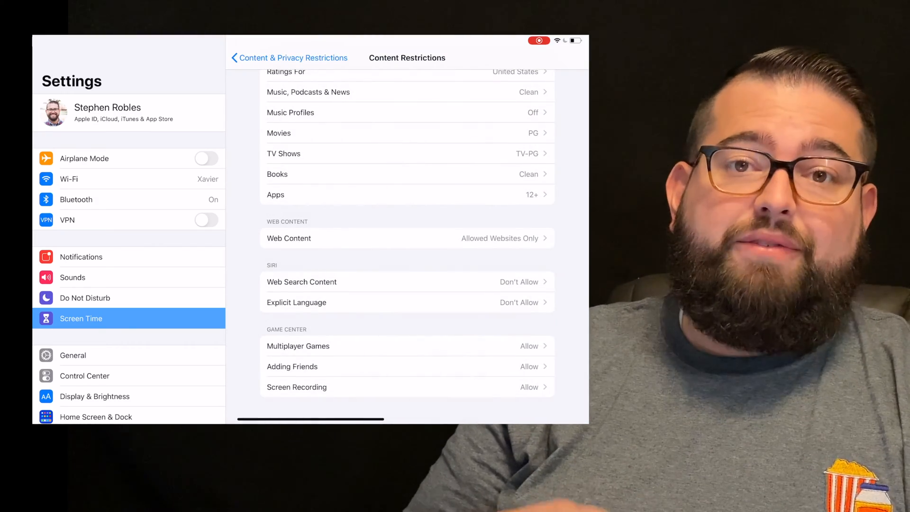
{"action": "left_click", "coordinate": [296, 302]}
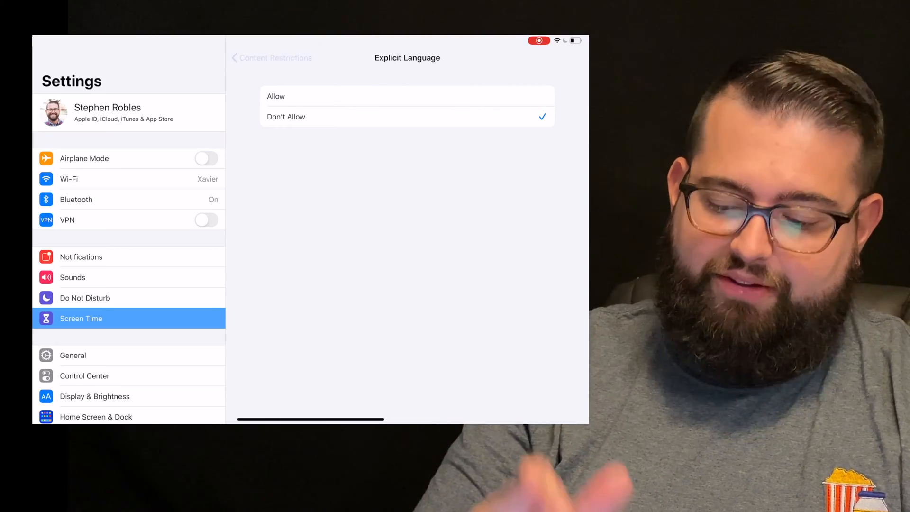
{"action": "left_click", "coordinate": [271, 57]}
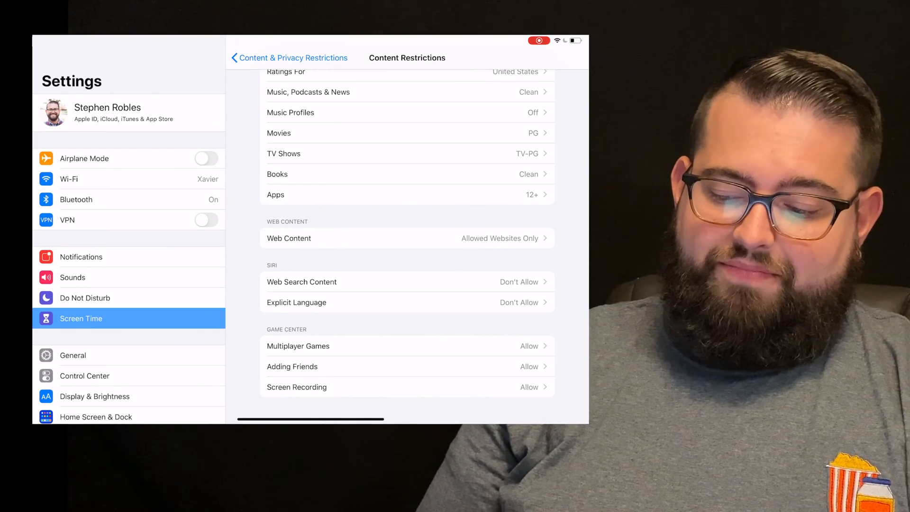
{"action": "left_click", "coordinate": [297, 346]}
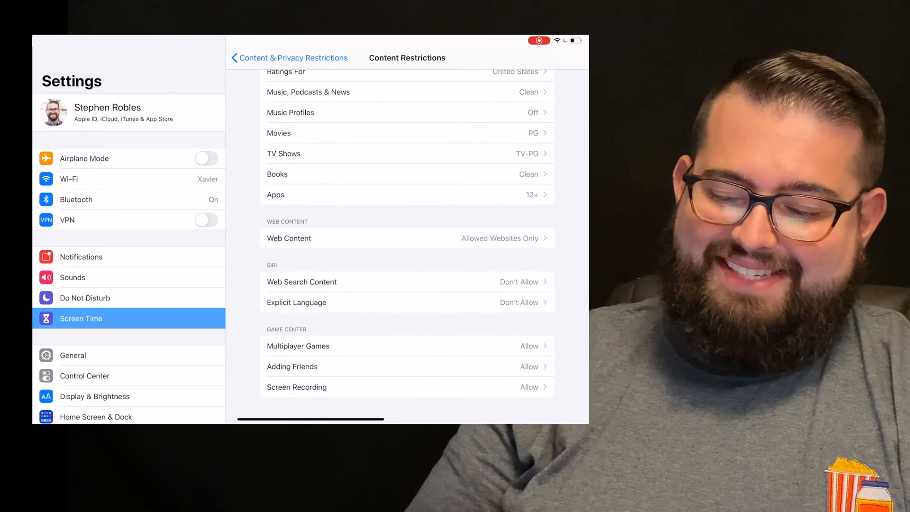
- Go back from Content Restrictions to Jordan's Content & Privacy Restrictions page
{"action": "left_click", "coordinate": [289, 58]}
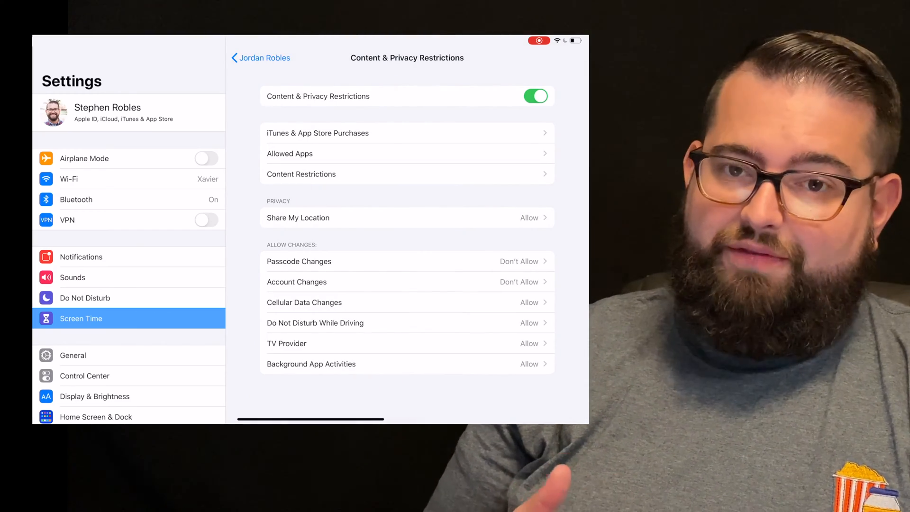
{"action": "left_click", "coordinate": [298, 261]}
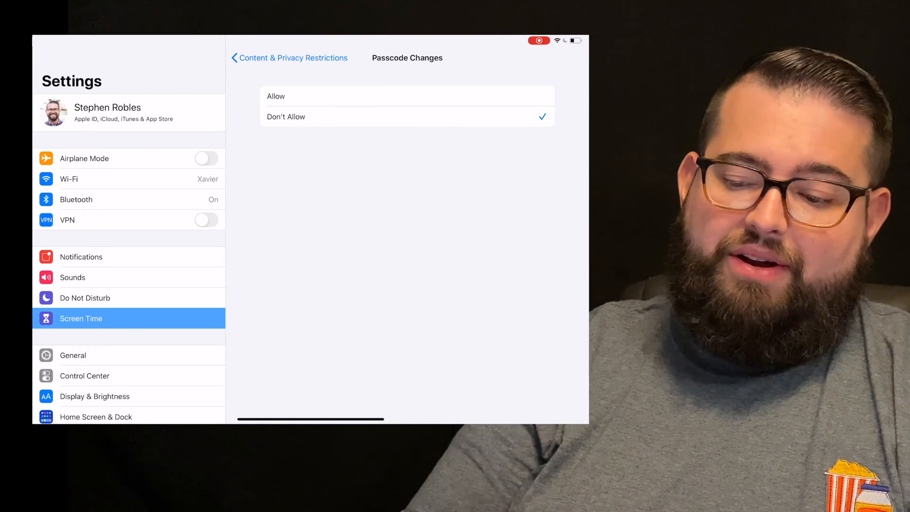
{"action": "left_click", "coordinate": [289, 57]}
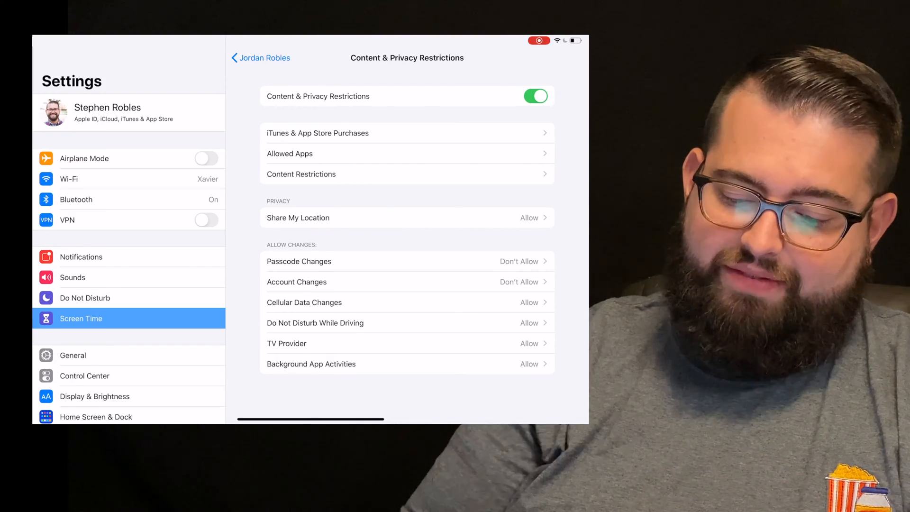
{"action": "left_click", "coordinate": [296, 281]}
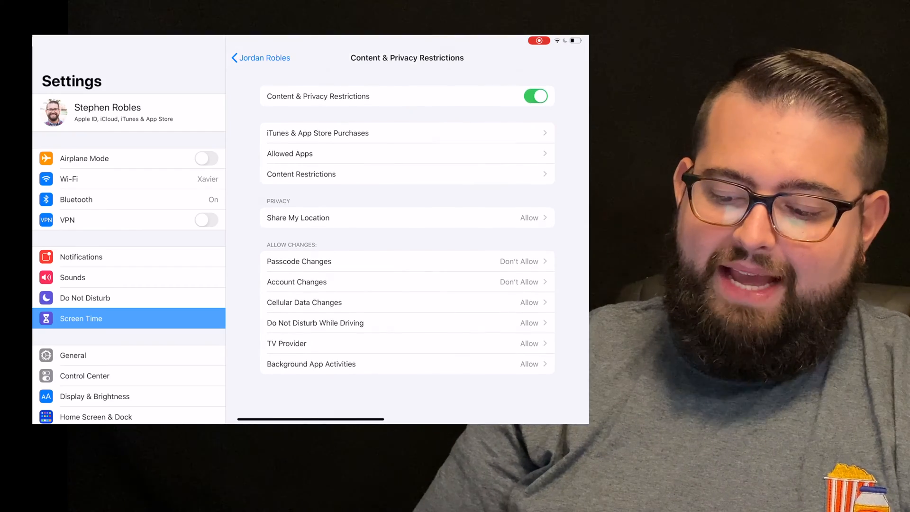
- Open Jordan's Cellular Data Changes setting, leaving it at Allow
{"action": "left_click", "coordinate": [304, 301]}
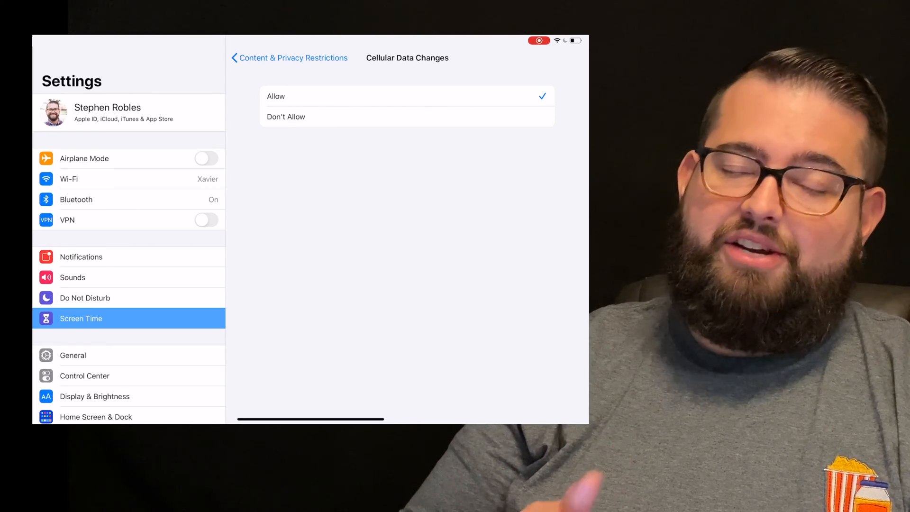
- Return to the Content & Privacy Restrictions overview with cellular data changes still allowed
{"action": "left_click", "coordinate": [289, 57]}
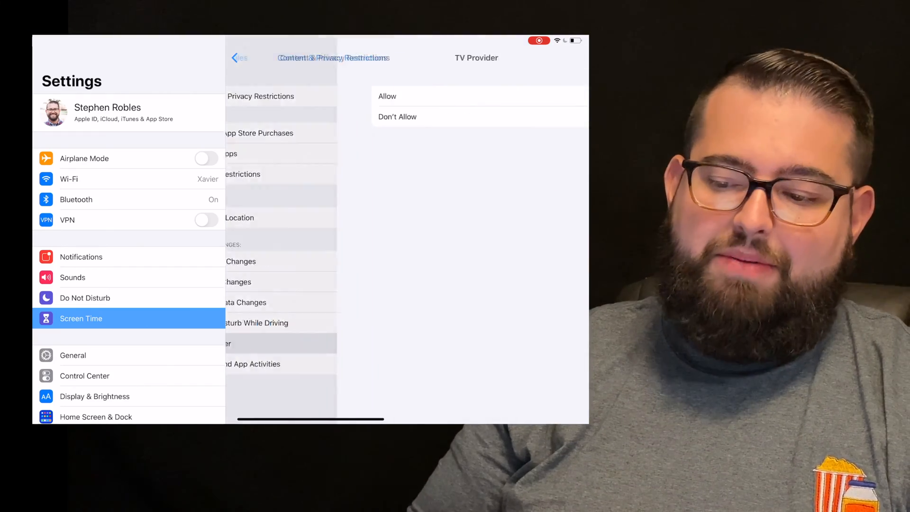
- Back out of TV Provider, leaving it on Allow, to Jordan's Screen Time page
{"action": "left_click", "coordinate": [387, 96]}
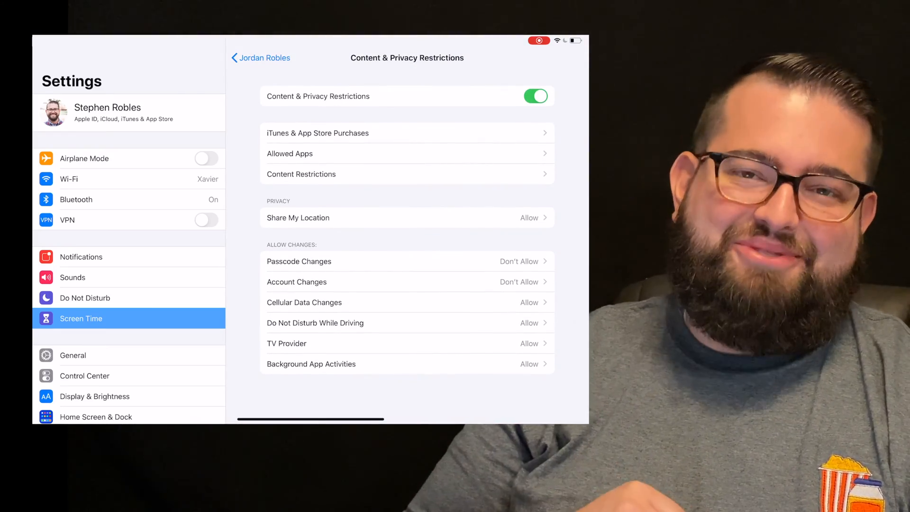
{"action": "left_click", "coordinate": [260, 57]}
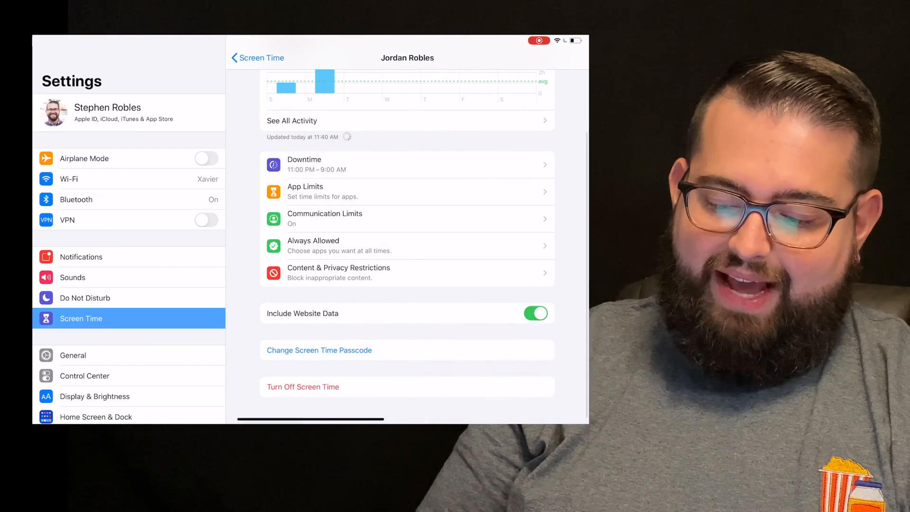